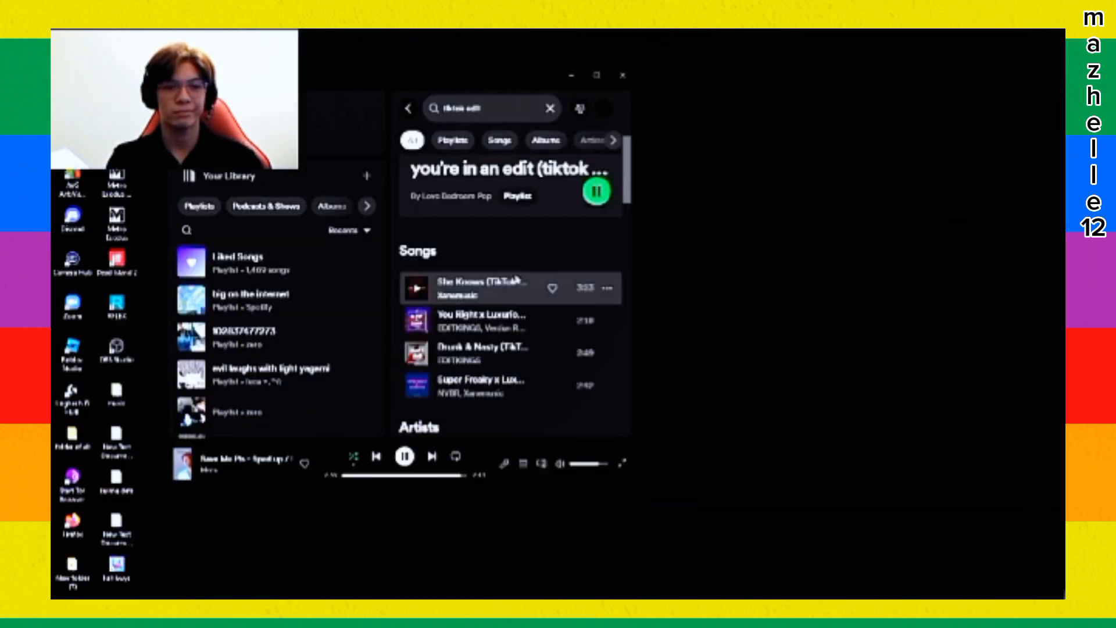
Play 'She Knows (TikTok Edit)', then switch to 'You Right x Luxurious'
click(484, 287)
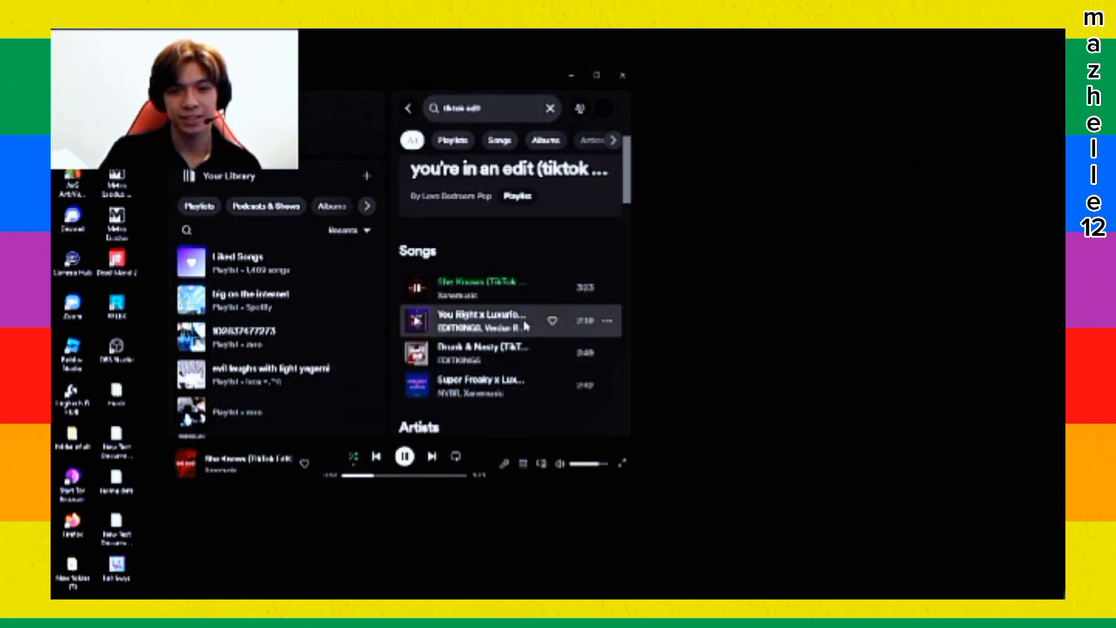
double_click(475, 320)
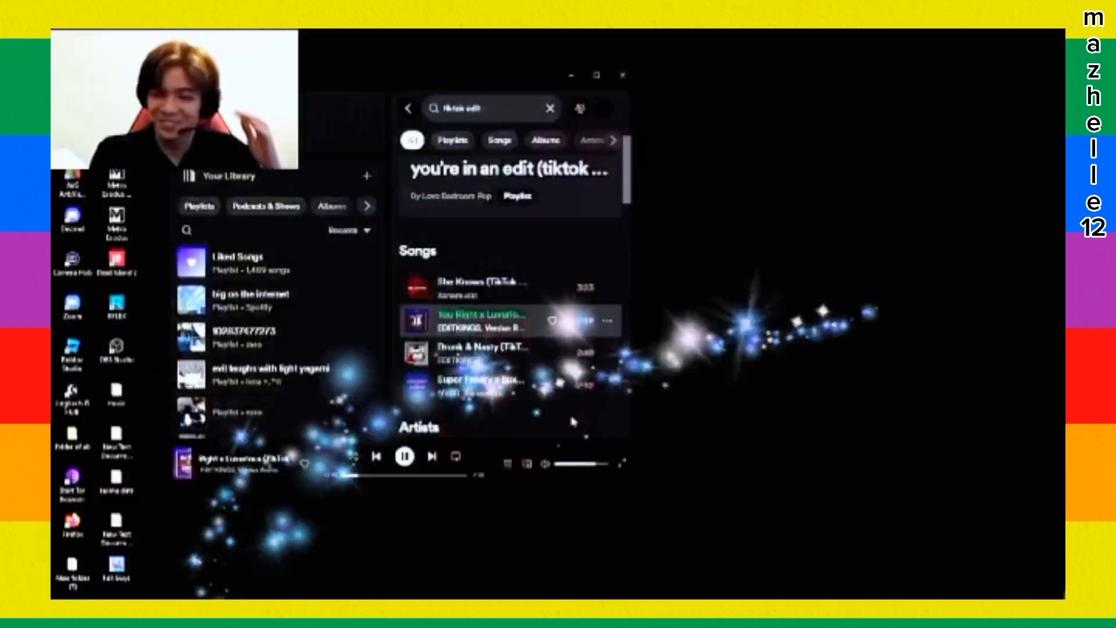
Scroll the 'tiktok edits' song results, sampling NO and the Swalla edit
scroll(down, 3)
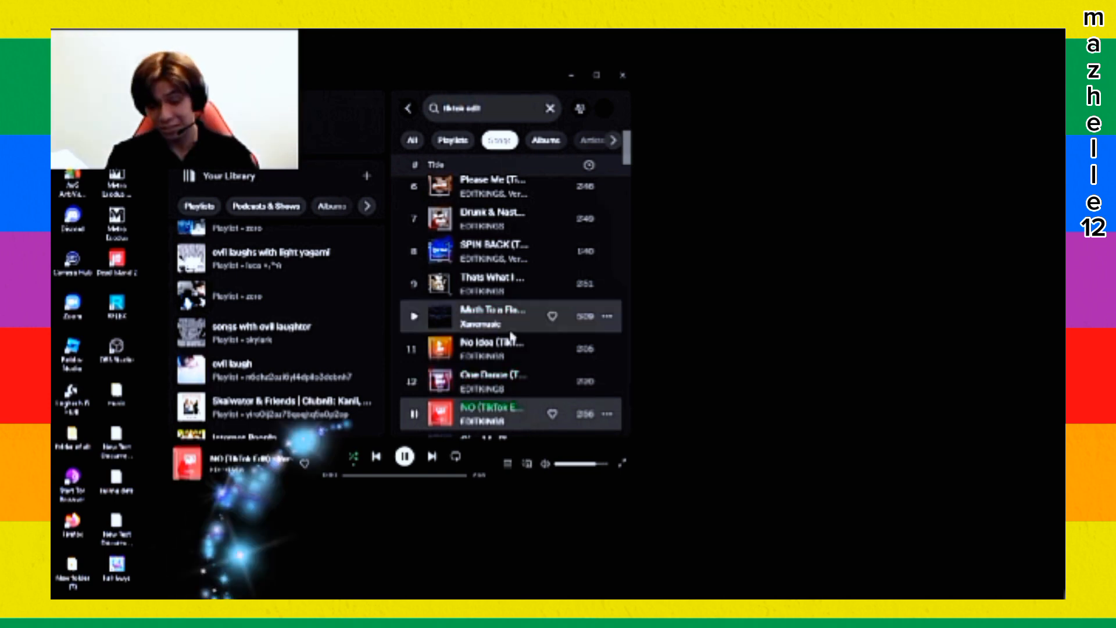
scroll(down, 3)
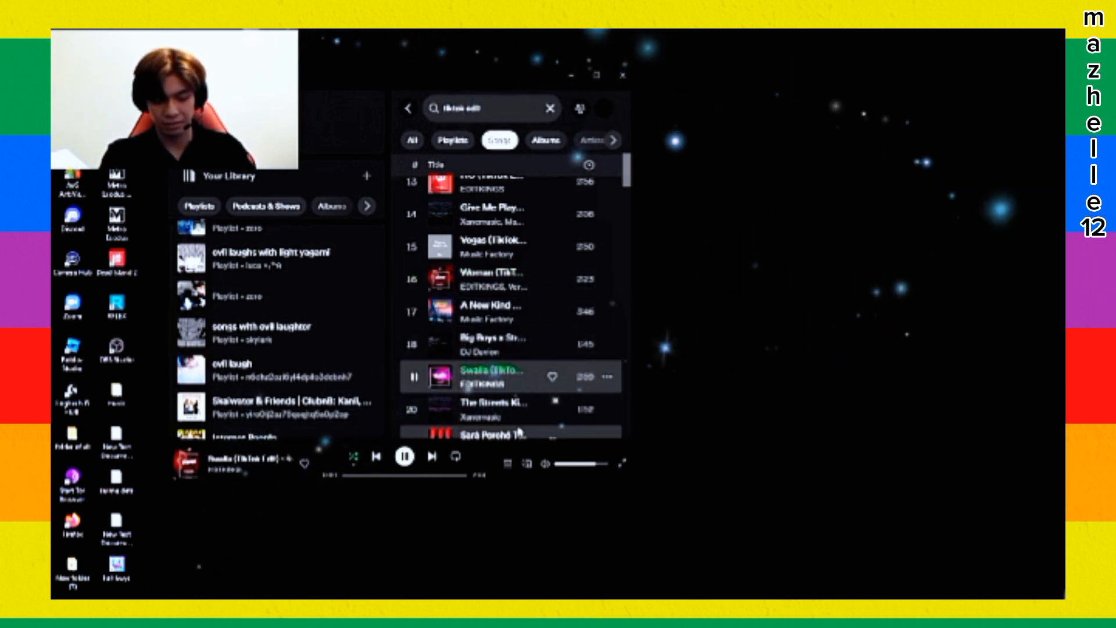
scroll(down, 3)
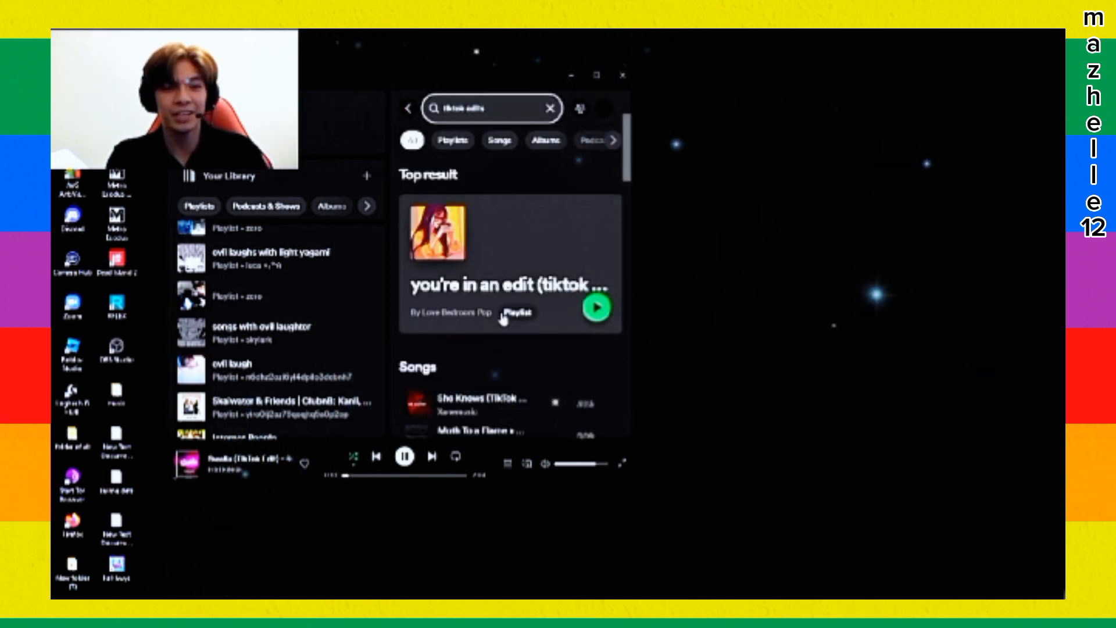
Scroll the results to the top-result 'you're in an edit (tiktok…)' playlist and play it
scroll(down, 3)
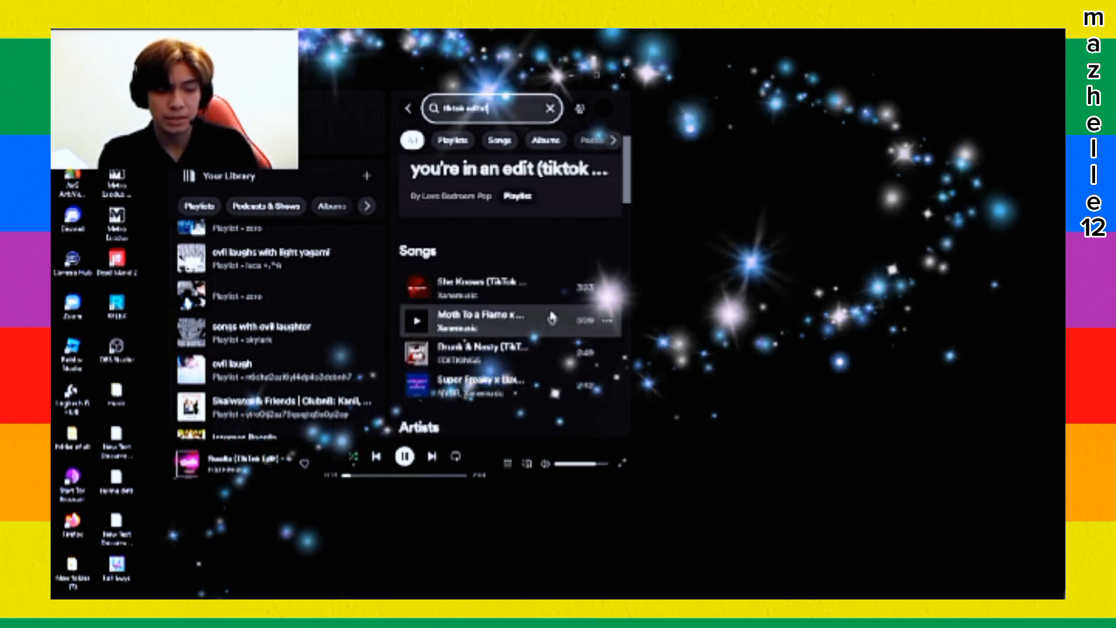
scroll(down, 3)
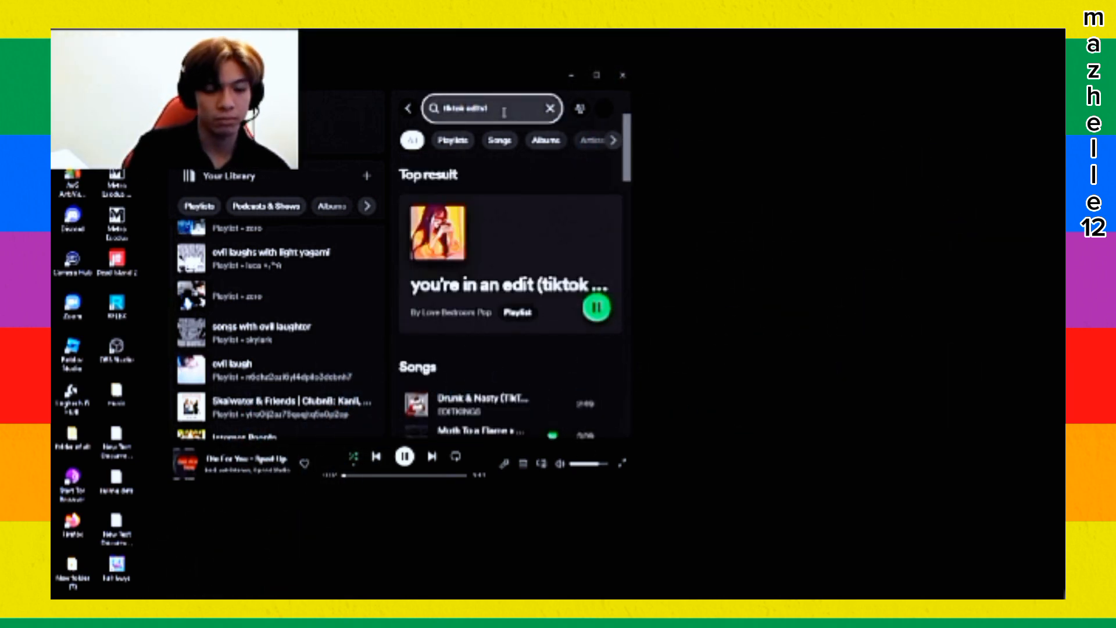
click(452, 140)
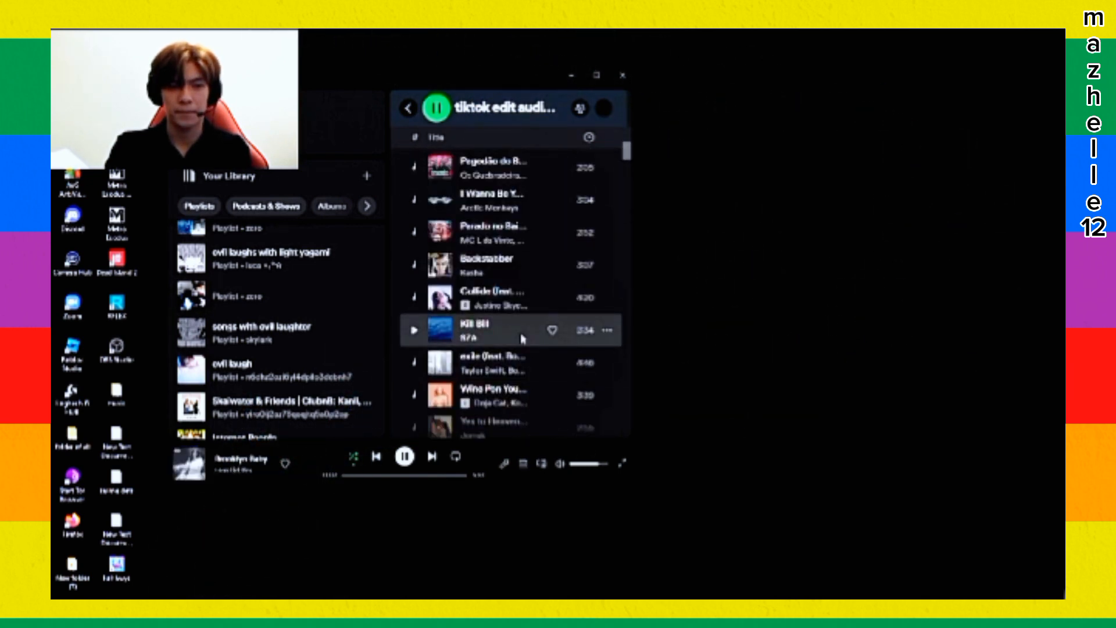
Play The Weeknd's 'I Was Never There' from the 'tiktok edit audio' playlist
scroll(down, 3)
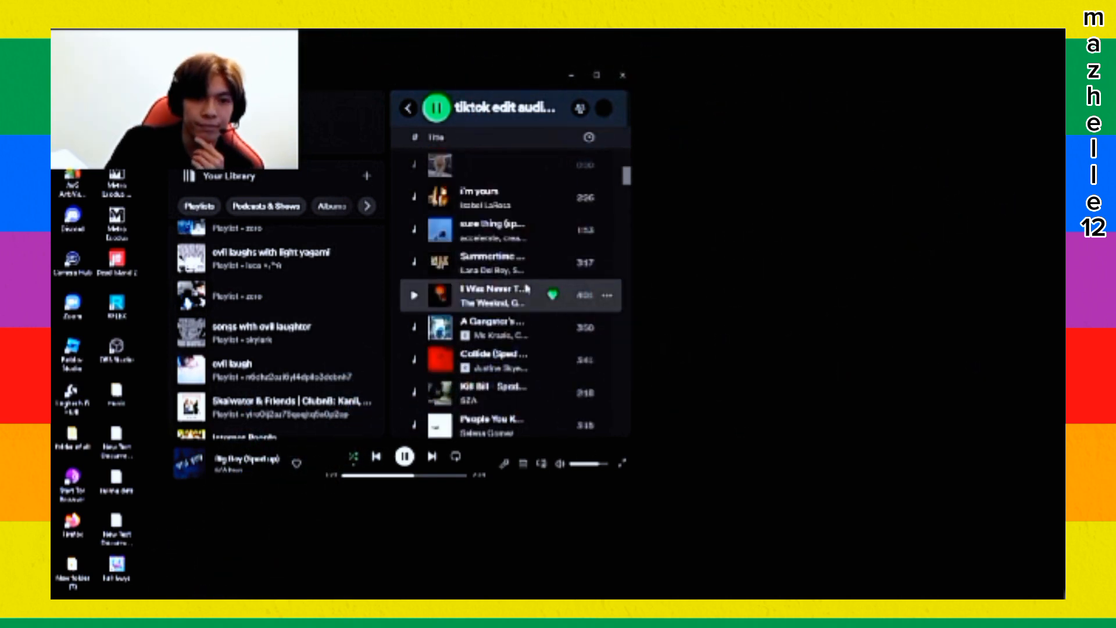
click(413, 296)
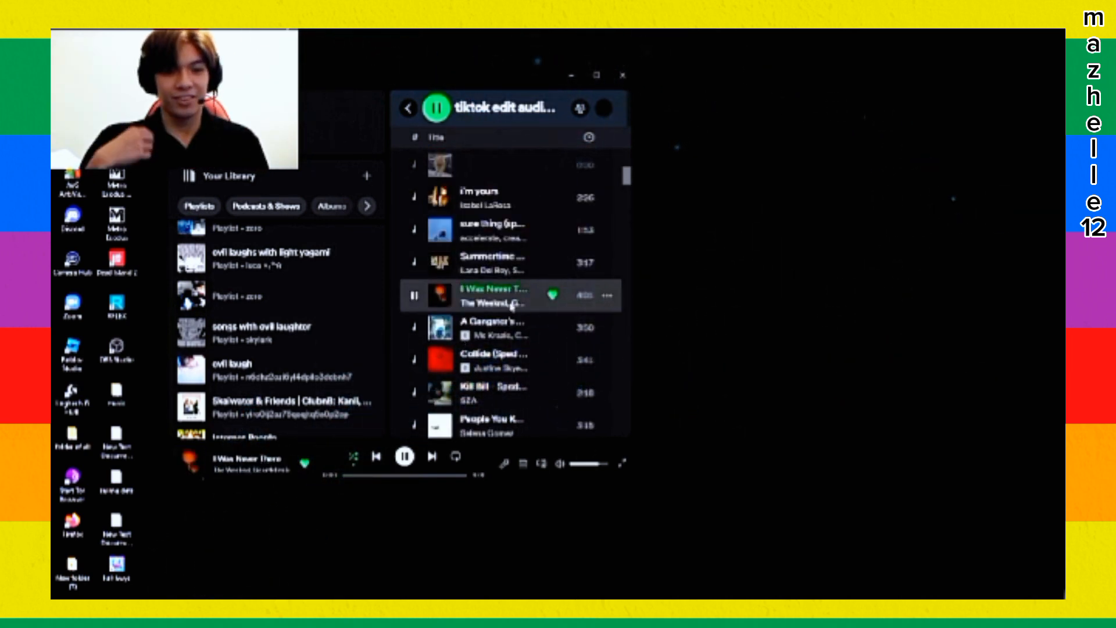